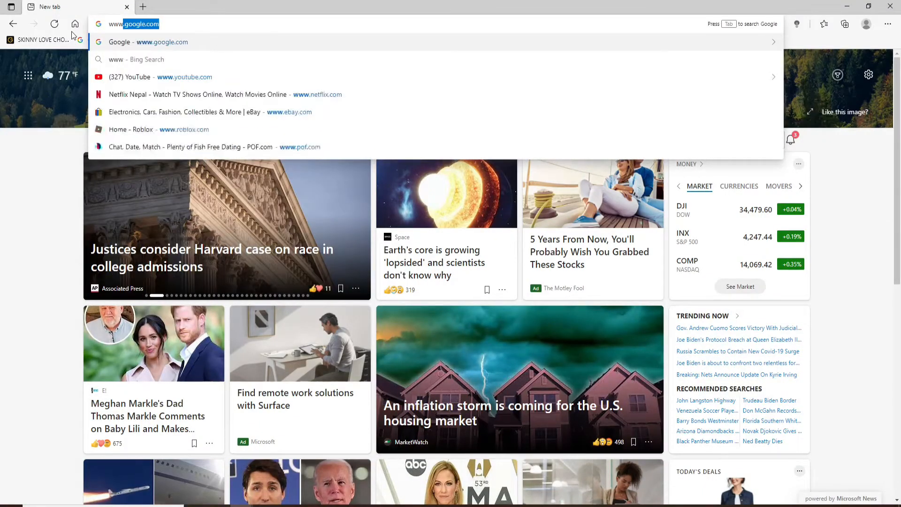
{"action": "type", "text": "www.canva.com"}
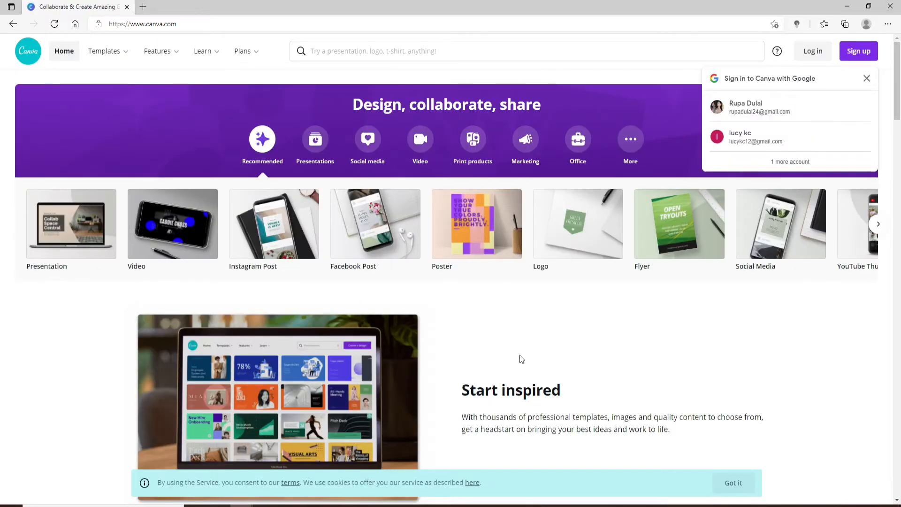
{"action": "left_click", "coordinate": [866, 78]}
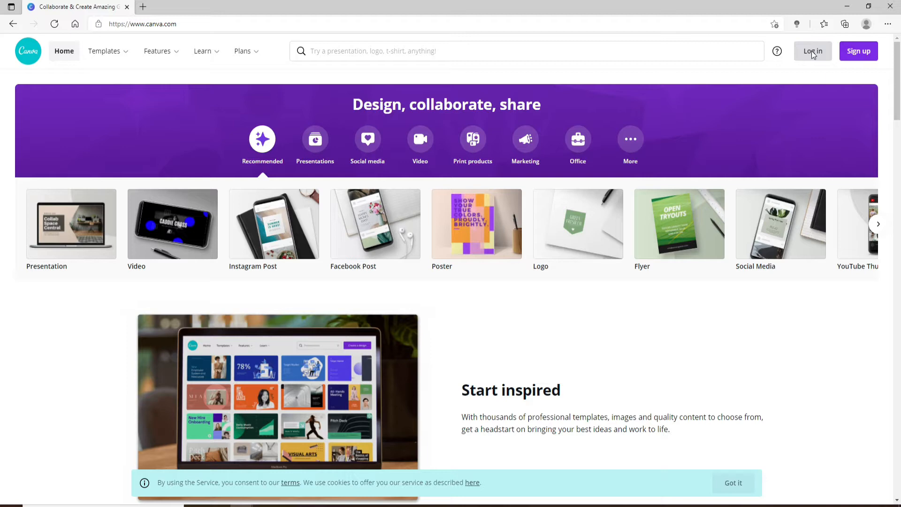
{"action": "left_click", "coordinate": [812, 51]}
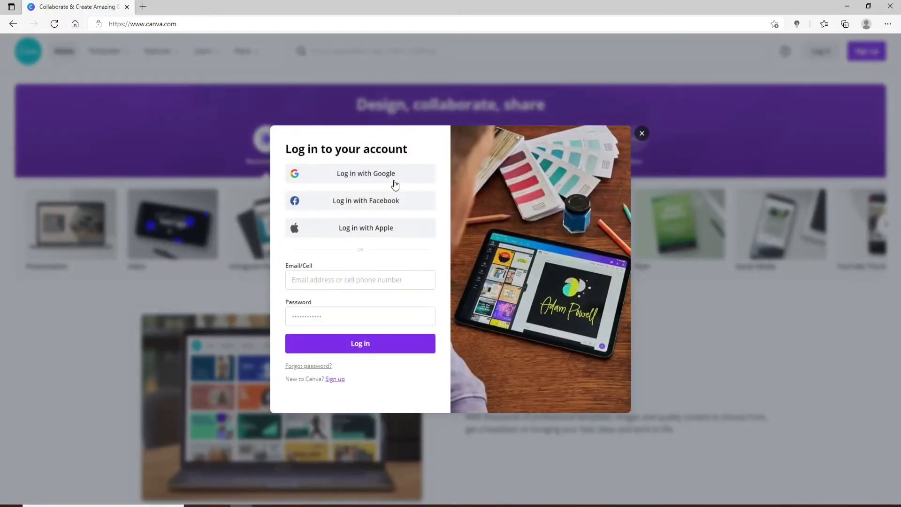
{"action": "left_click", "coordinate": [360, 280]}
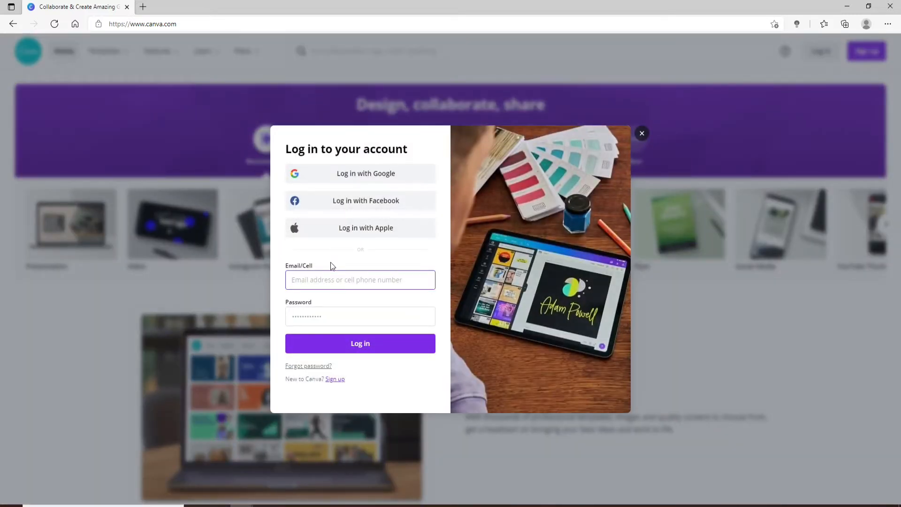
{"action": "left_click", "coordinate": [359, 343]}
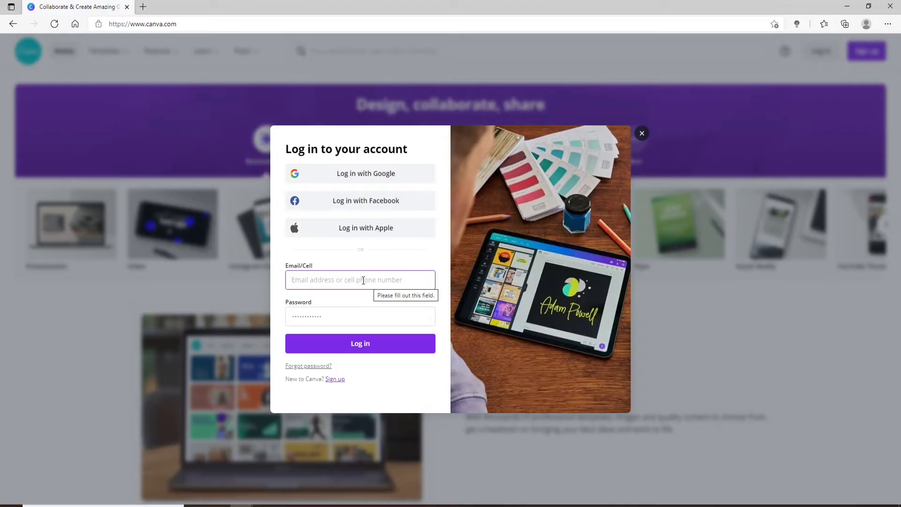
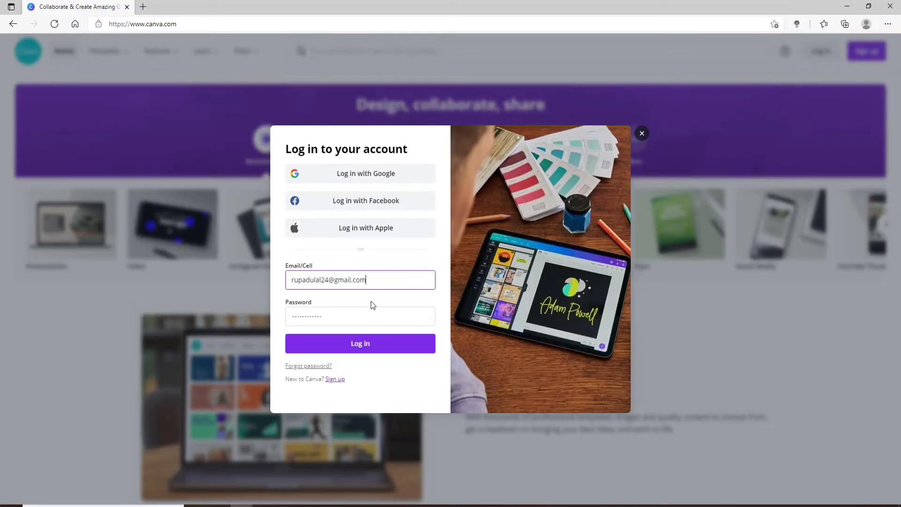
{"action": "left_click", "coordinate": [359, 316]}
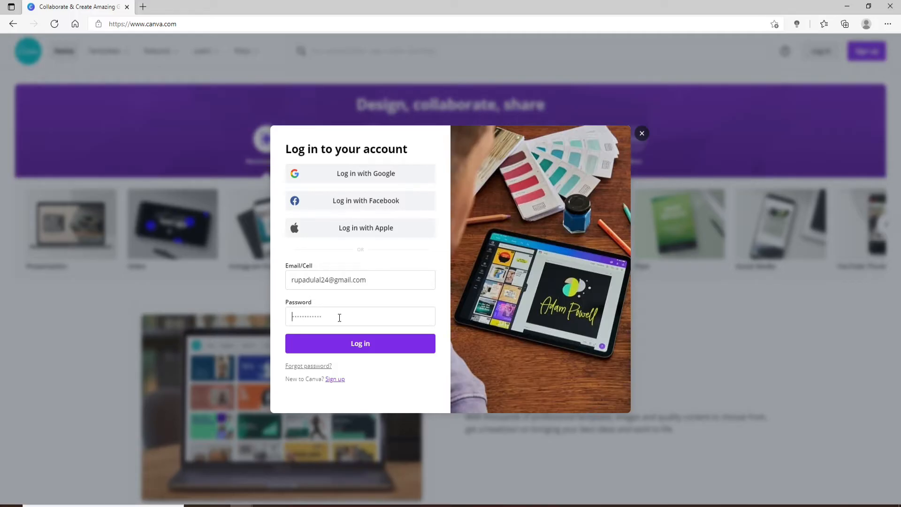
{"action": "mouse_move", "coordinate": [316, 355]}
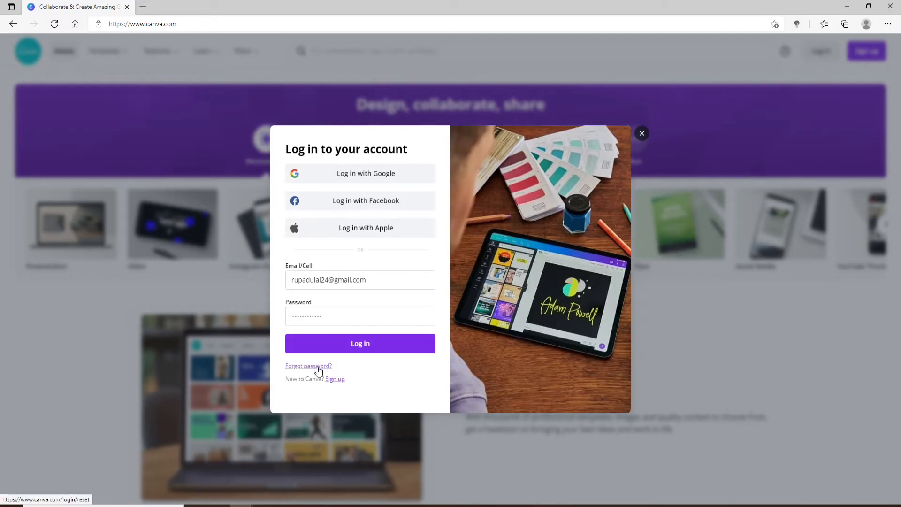
Request a password-reset code for the account email via 'Forgot password?'
{"action": "left_click", "coordinate": [307, 365]}
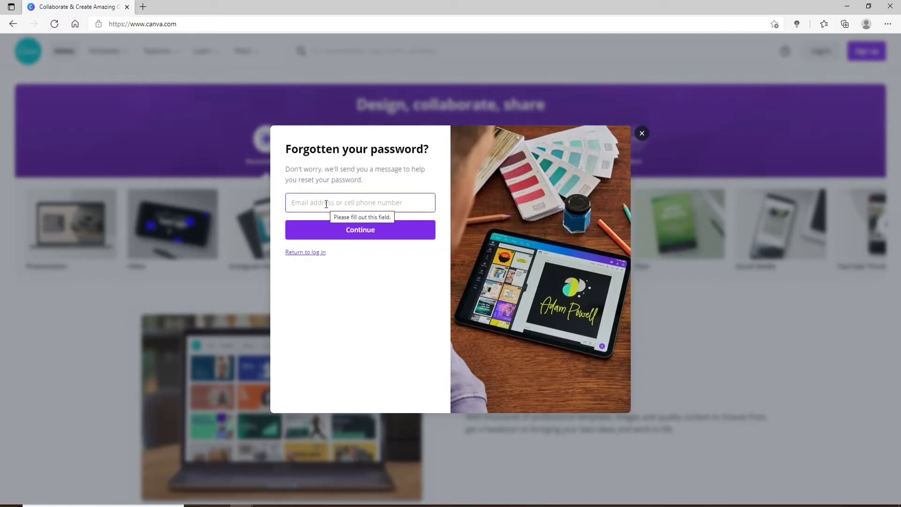
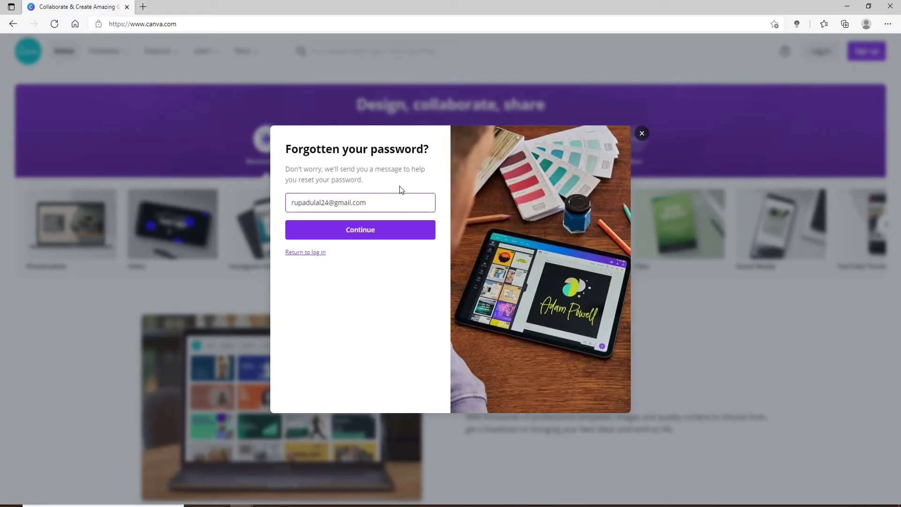
{"action": "mouse_move", "coordinate": [388, 257]}
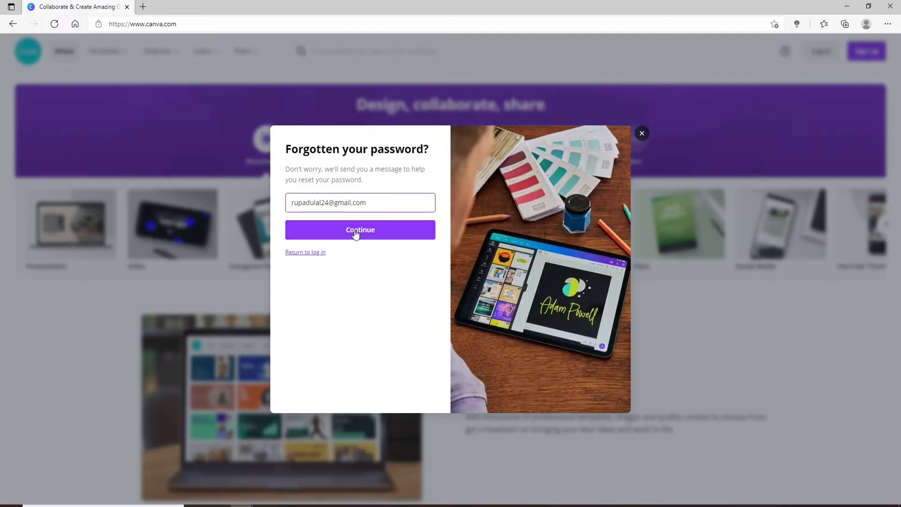
{"action": "left_click", "coordinate": [359, 229]}
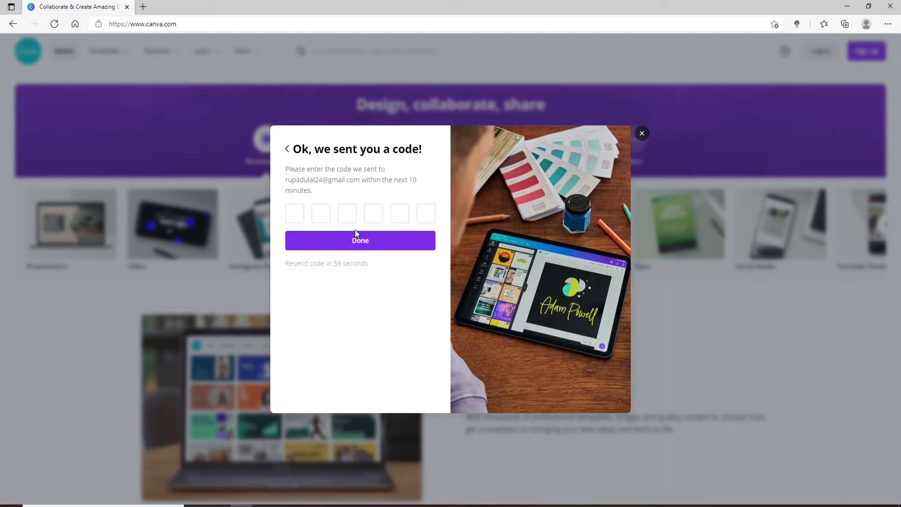
{"action": "mouse_move", "coordinate": [143, 7]}
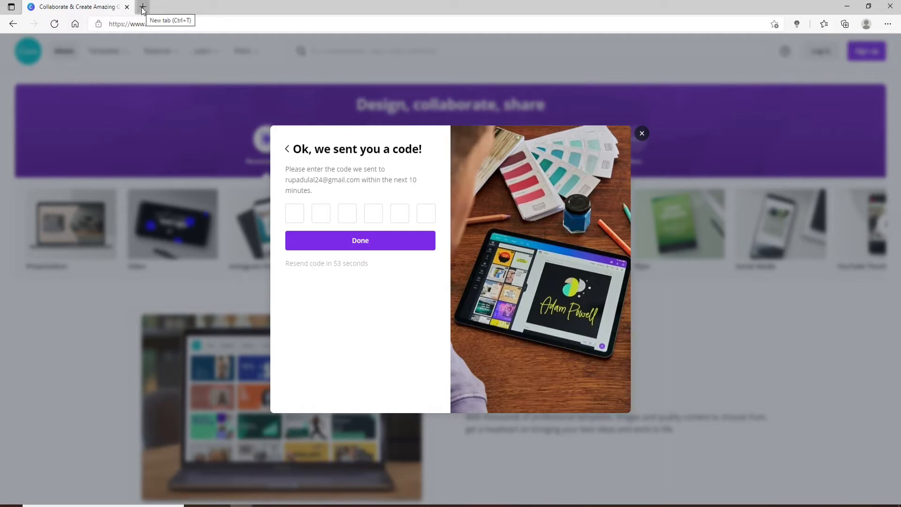
Open the 'Reset your Canva password' email in Gmail in a new tab
{"action": "left_click", "coordinate": [142, 6]}
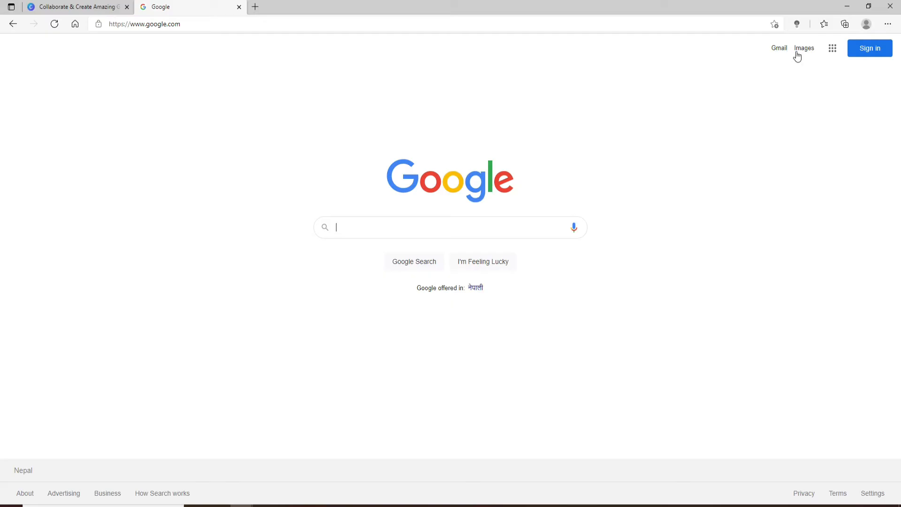
{"action": "left_click", "coordinate": [778, 47]}
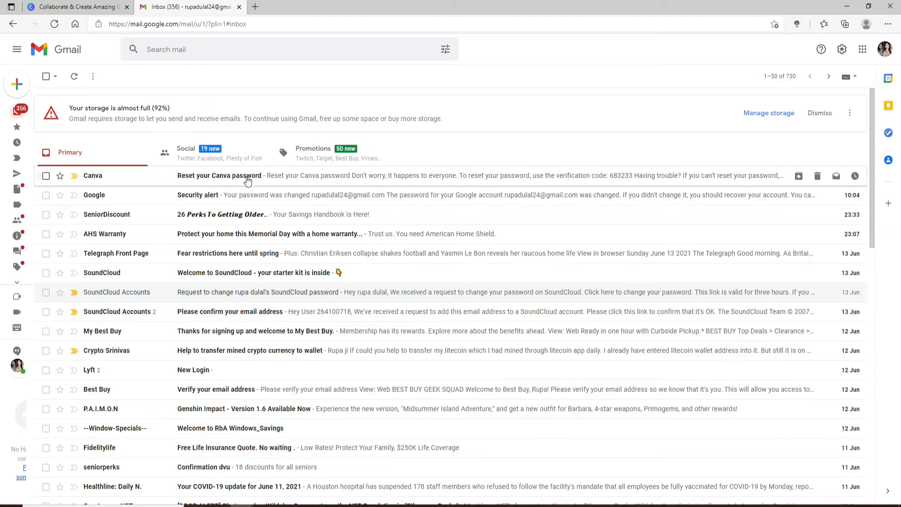
{"action": "left_click", "coordinate": [219, 176]}
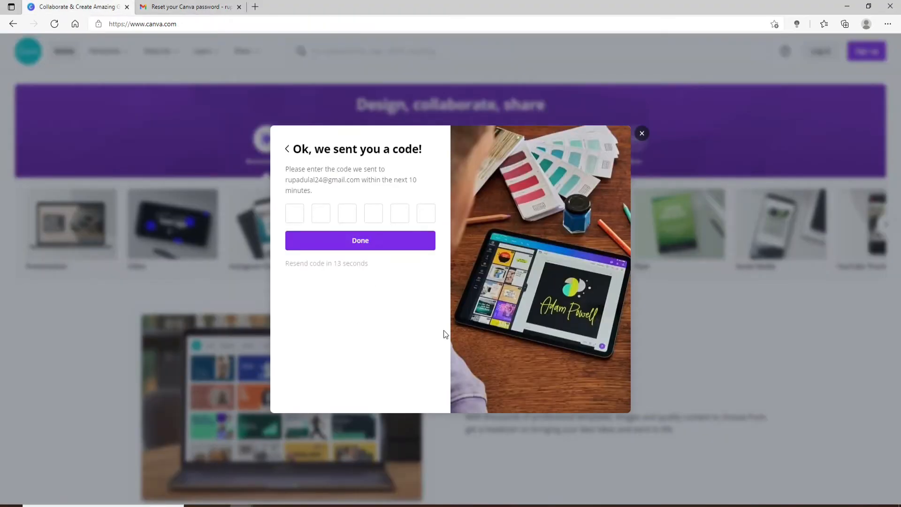
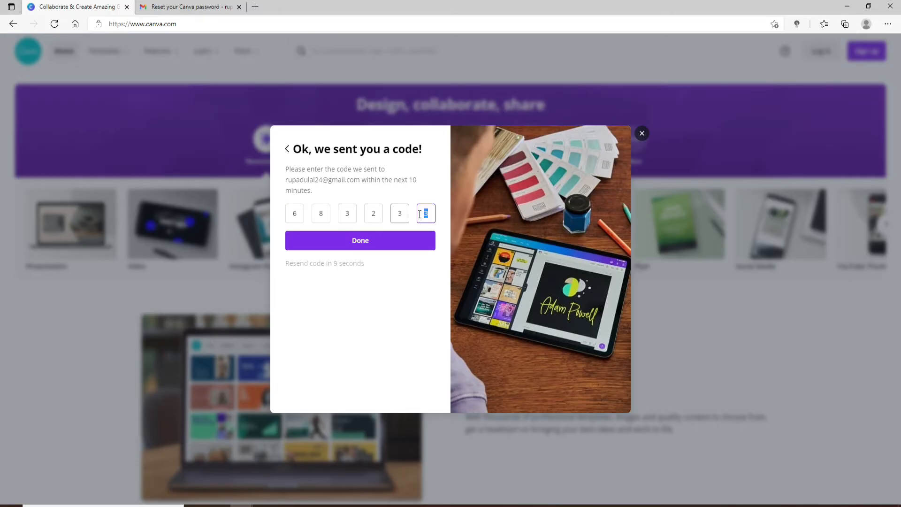
{"action": "left_click", "coordinate": [360, 241]}
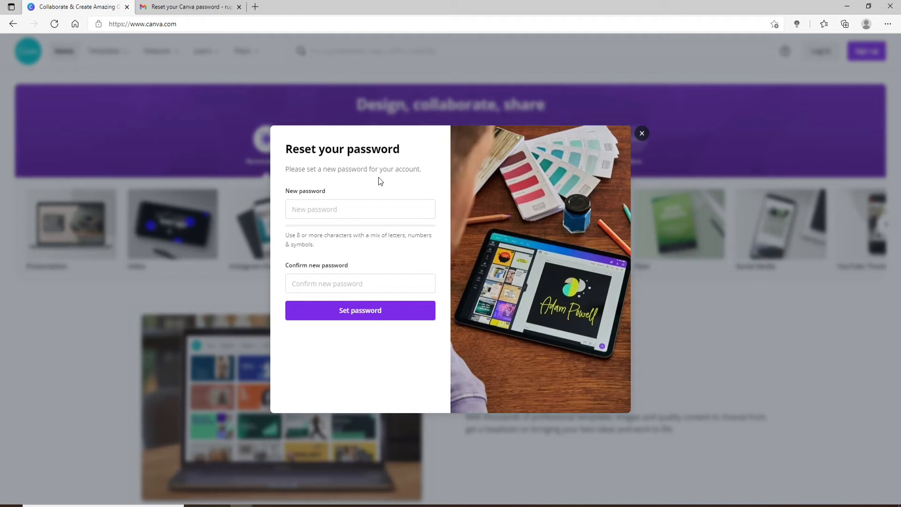
{"action": "left_click", "coordinate": [359, 208]}
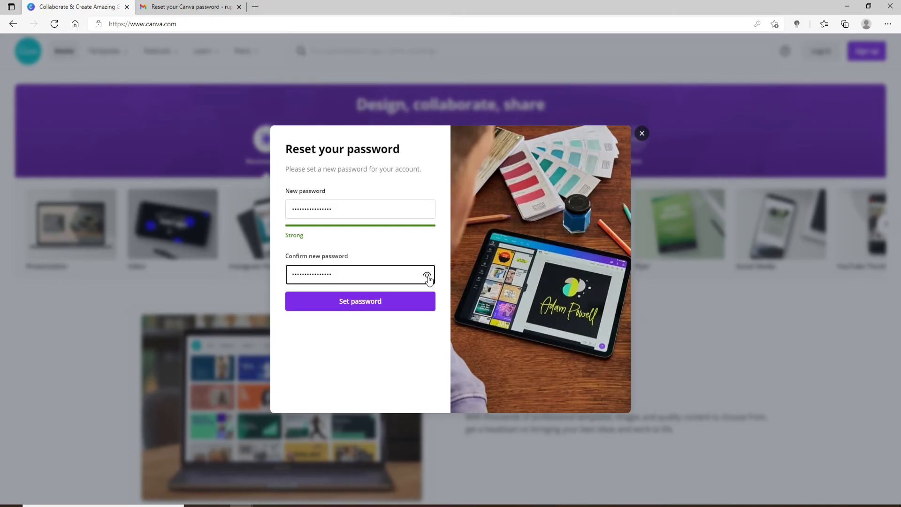
{"action": "left_click", "coordinate": [359, 274]}
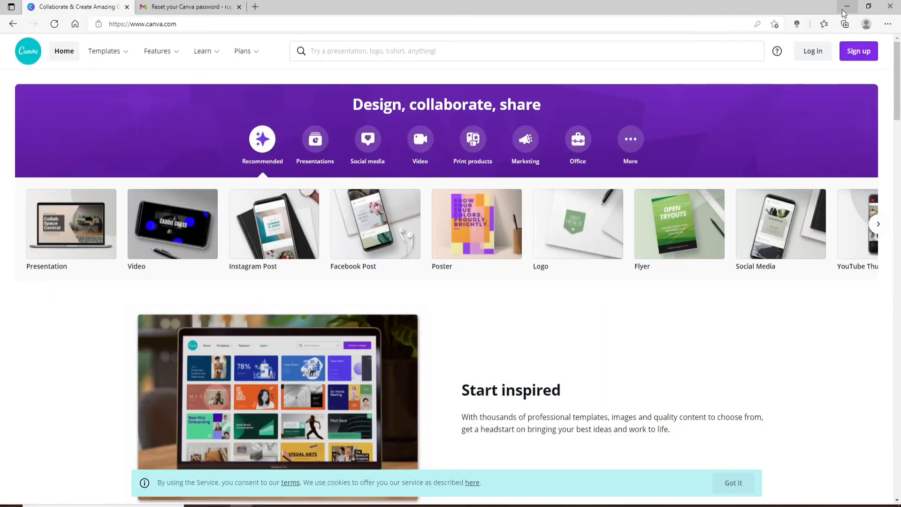
Sign in to Canva with the new password, reaching the home dashboard
{"action": "left_click", "coordinate": [846, 7]}
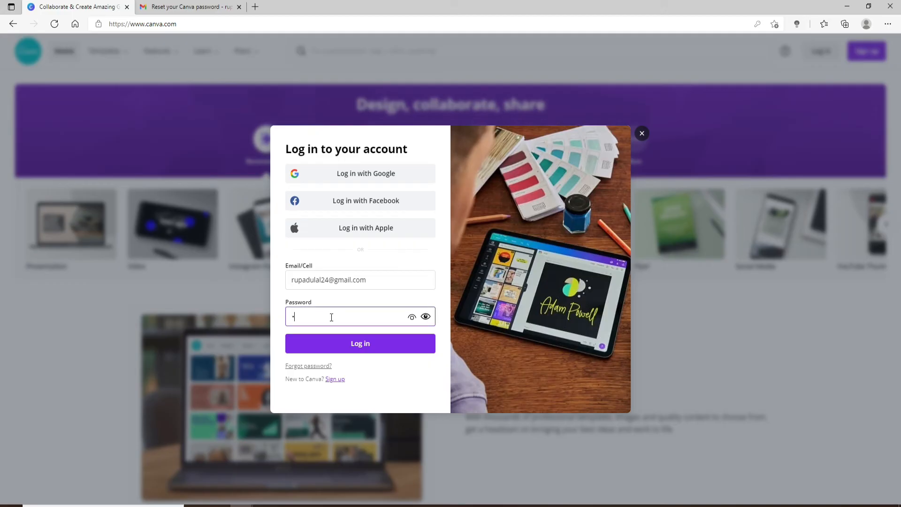
{"action": "left_click", "coordinate": [359, 344]}
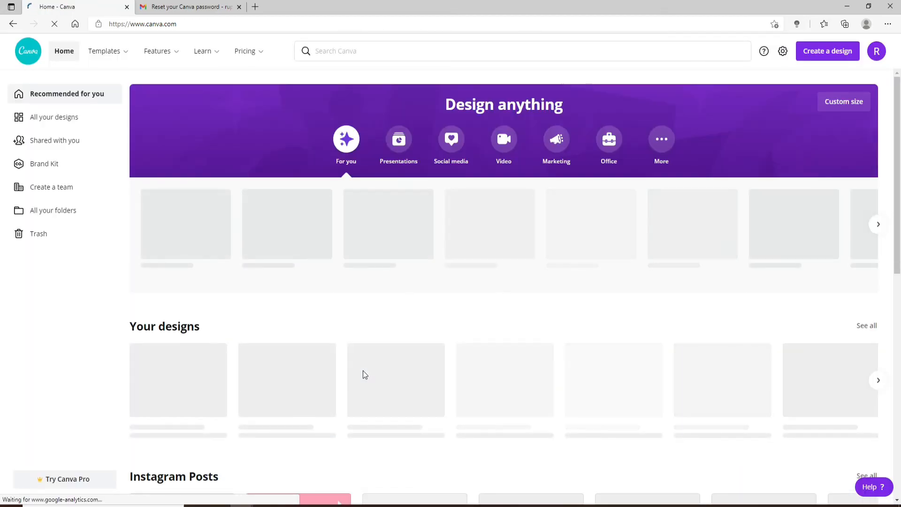